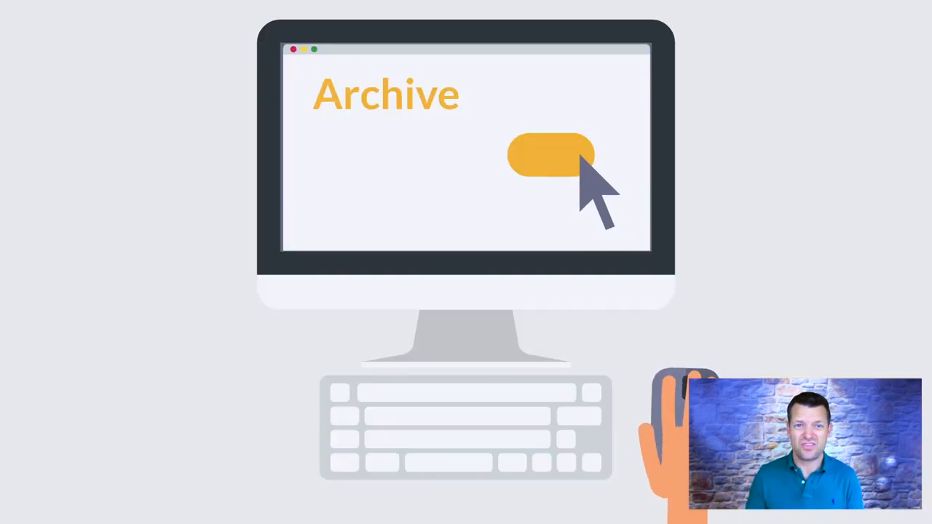
pyautogui.click(551, 154)
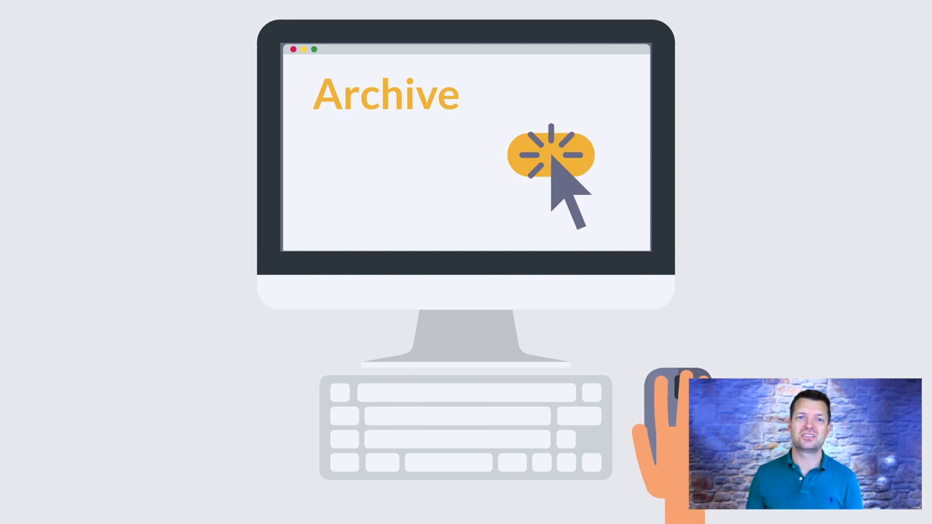
pyautogui.click(551, 155)
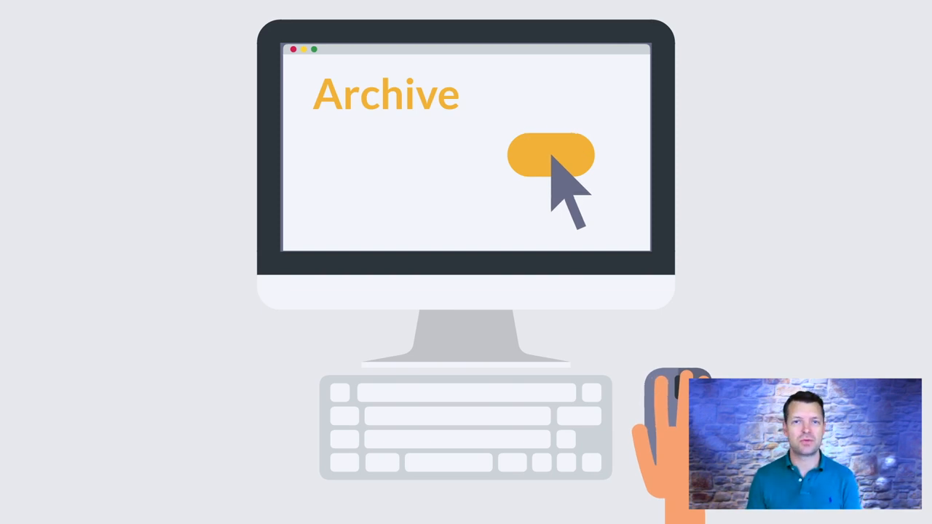